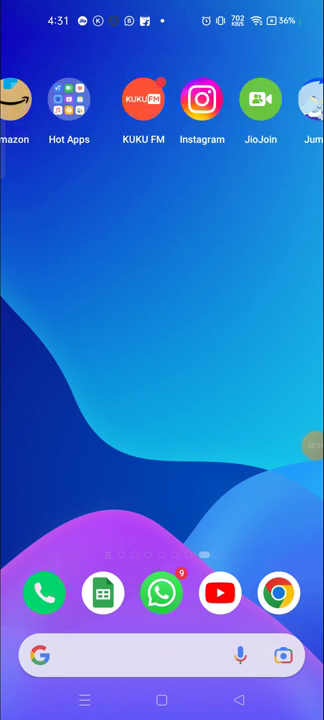
# - Swipe the home screen and launch Instagram to reach the home feed
pyautogui.hscroll(-3)
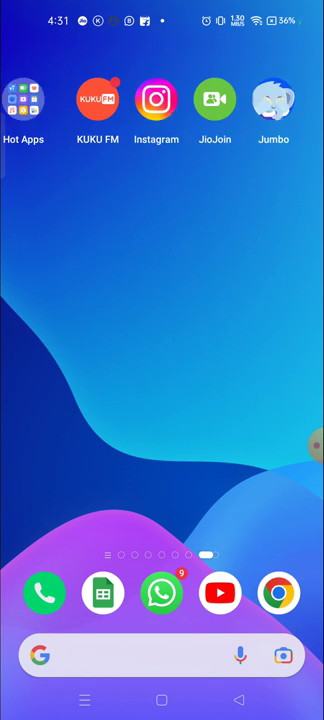
pyautogui.click(156, 98)
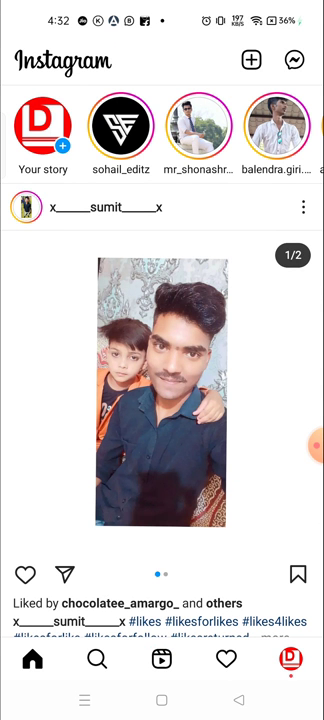
# - Scroll through your own profile's posts to reach a video post with its insights option
pyautogui.scroll(-3)
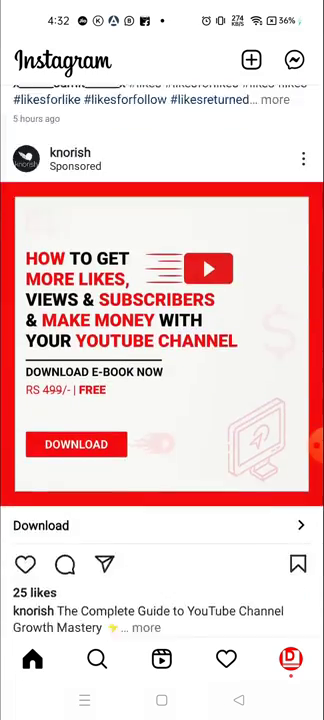
pyautogui.scroll(-3)
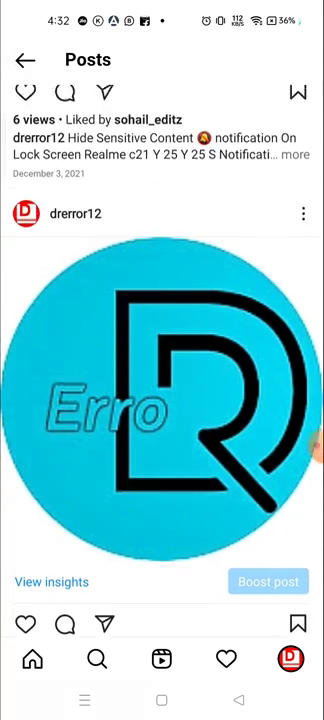
pyautogui.scroll(-3)
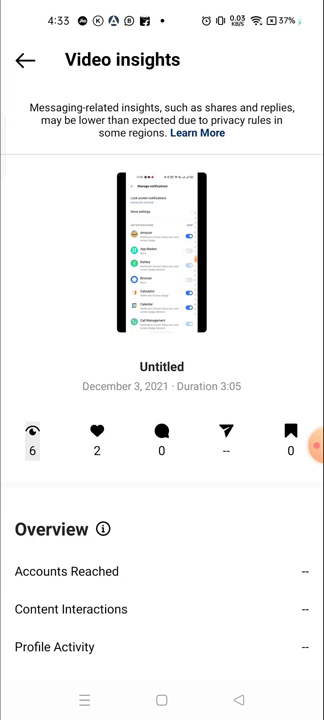
# - Leave the video post's insights (6 views, 2 likes) and return to the posts list
pyautogui.click(24, 60)
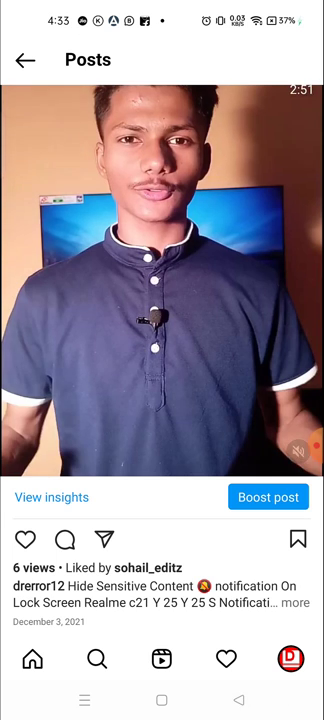
# - View insights for the logo post showing 1 like, 0 comments and 1 save
pyautogui.scroll(-3)
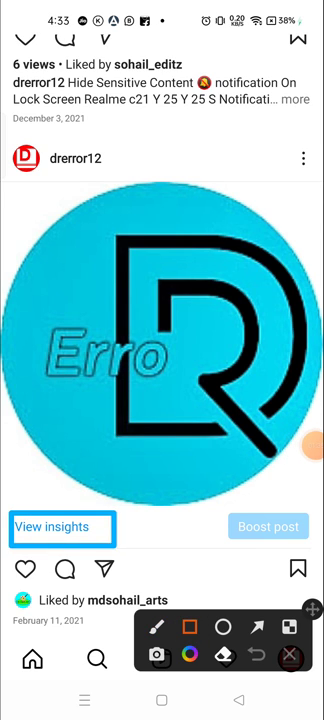
pyautogui.click(56, 528)
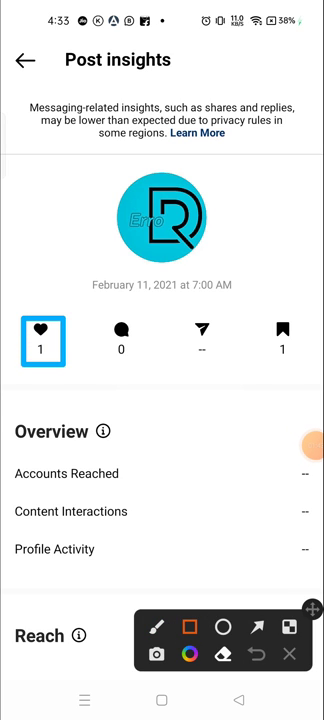
pyautogui.click(120, 340)
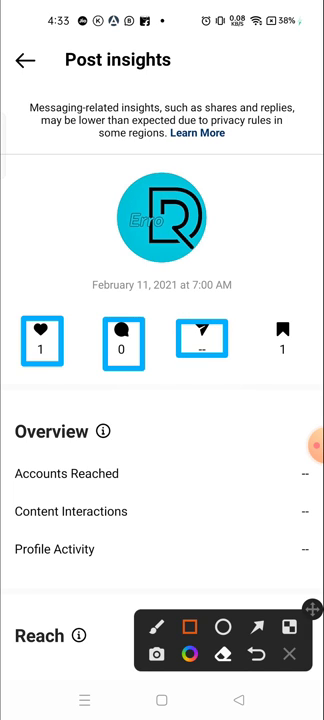
pyautogui.click(284, 344)
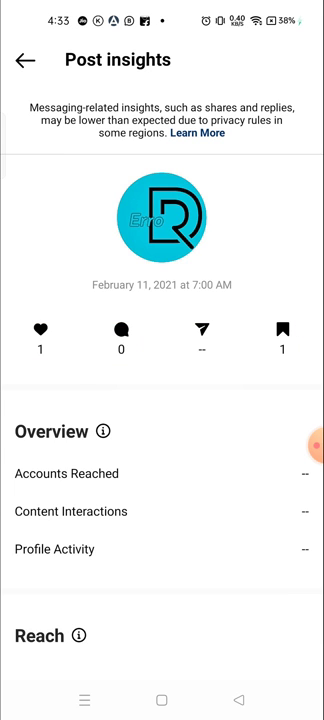
# - Scroll to the Content Interactions breakdown: Likes 1, Saves 1, Comments 0, no shares
pyautogui.scroll(-3)
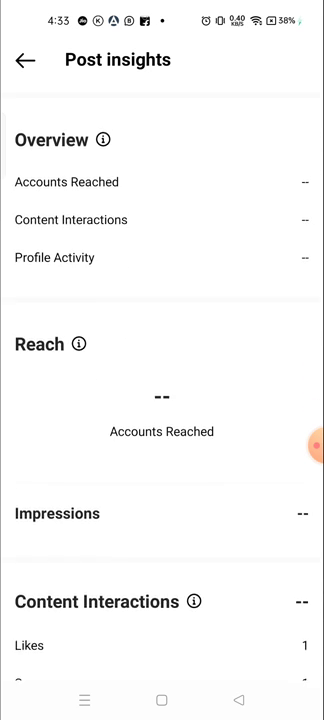
pyautogui.scroll(-3)
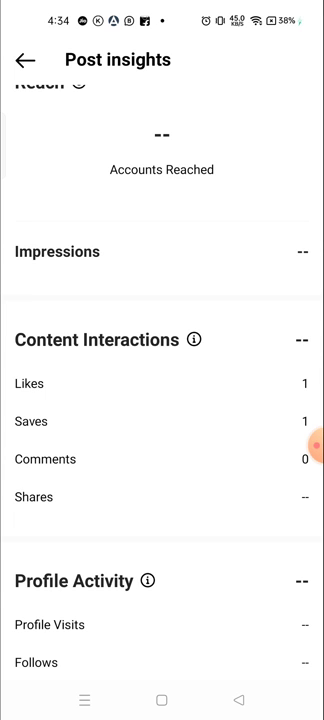
pyautogui.click(238, 700)
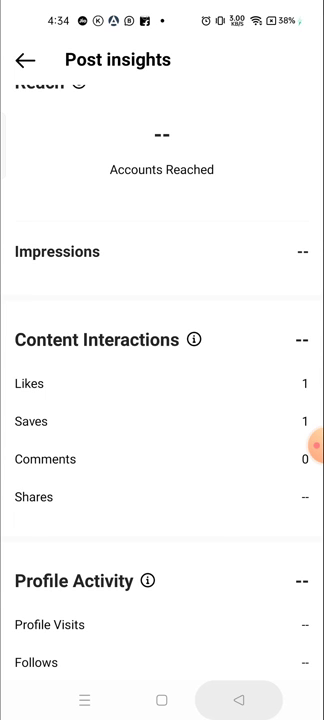